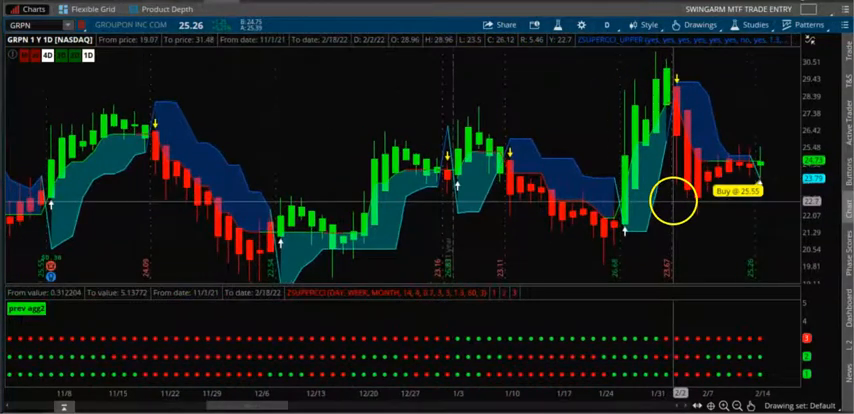
- Open the GRPN chart's Edit Studies list and select the lower multi-timeframe ZUPERCCI study
scroll(right, 3)
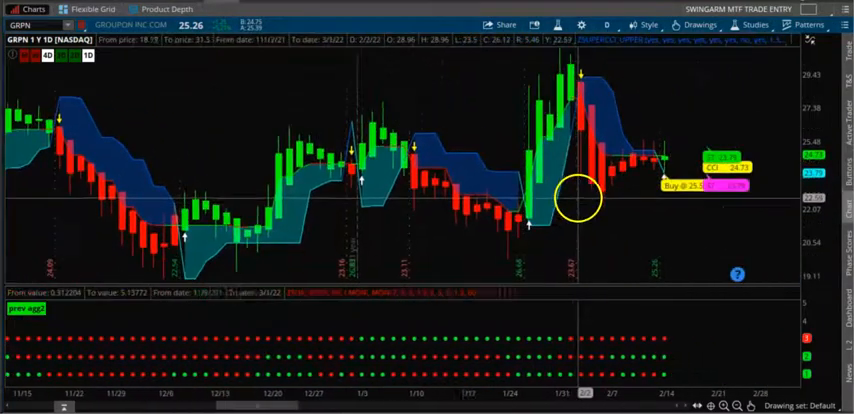
click(754, 24)
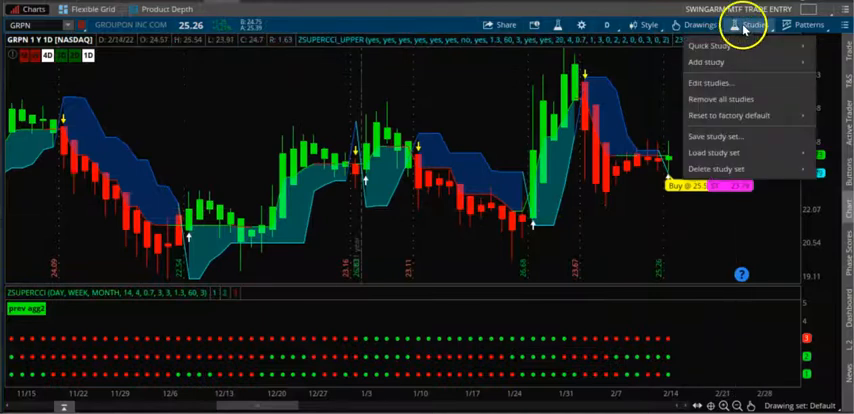
click(708, 82)
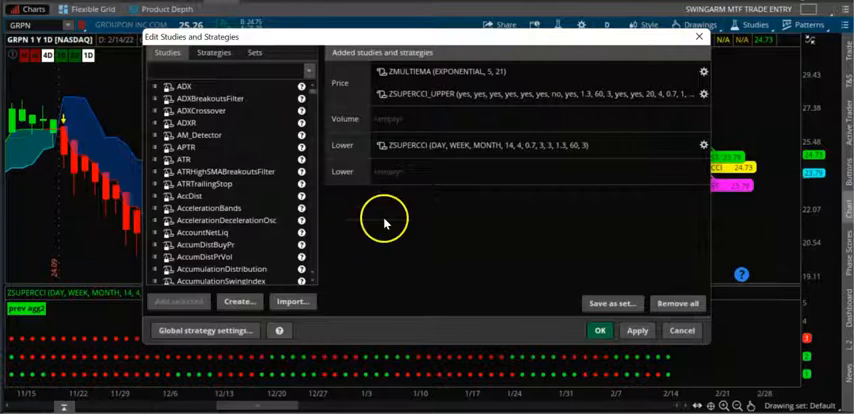
mouse_move(410, 208)
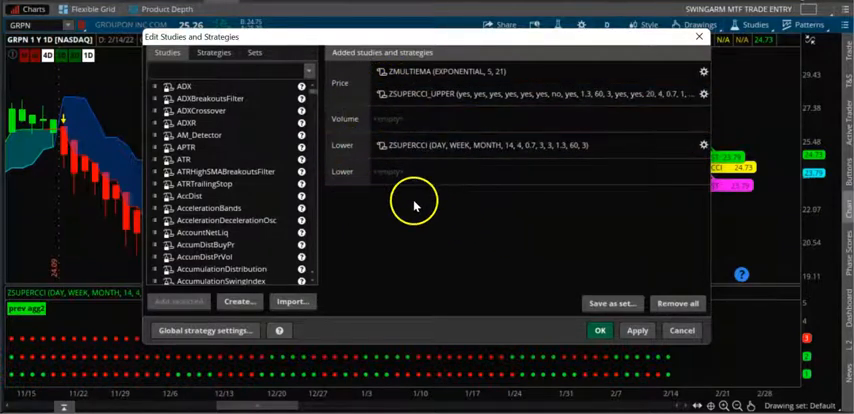
click(530, 144)
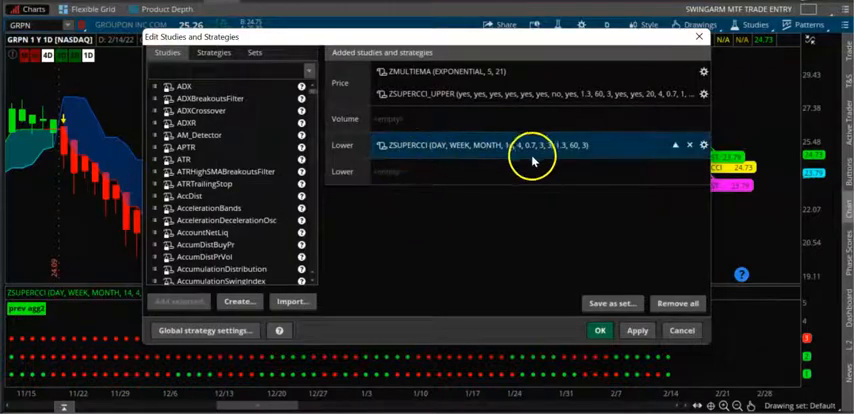
click(704, 144)
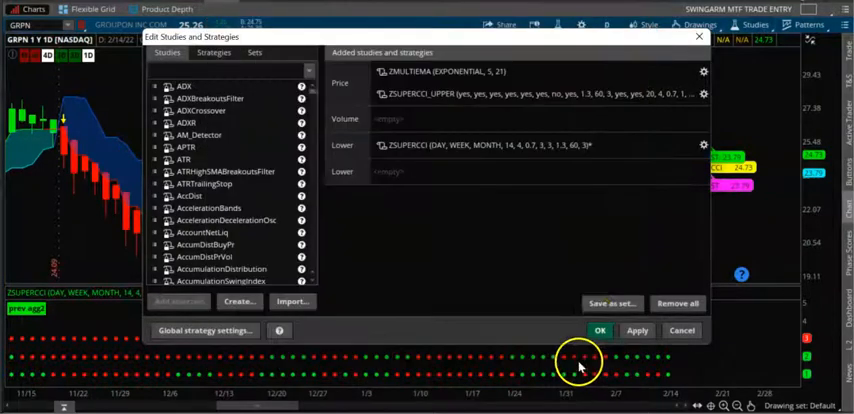
click(704, 92)
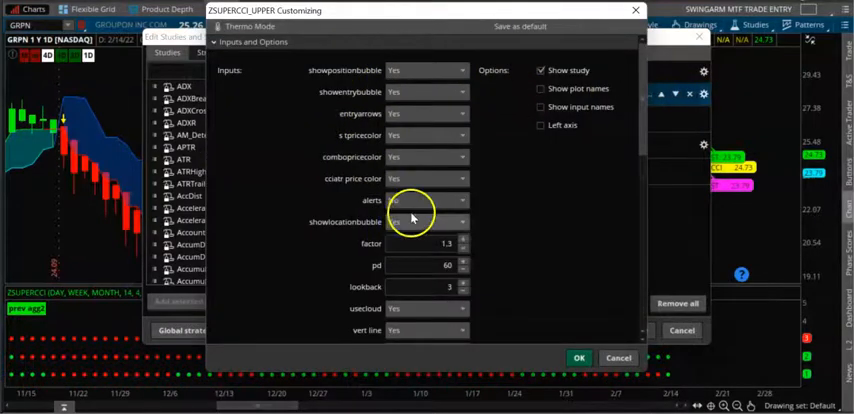
click(424, 200)
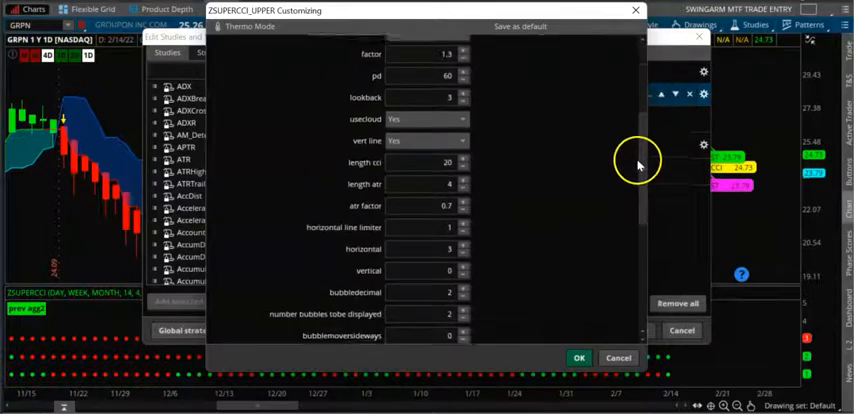
scroll(down, 3)
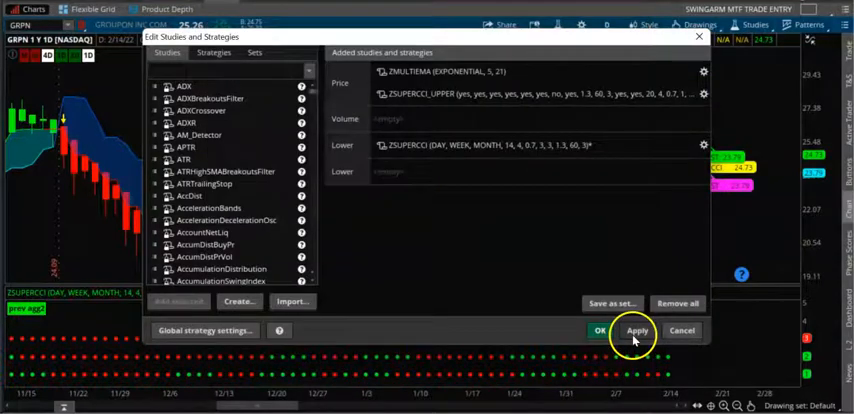
click(638, 330)
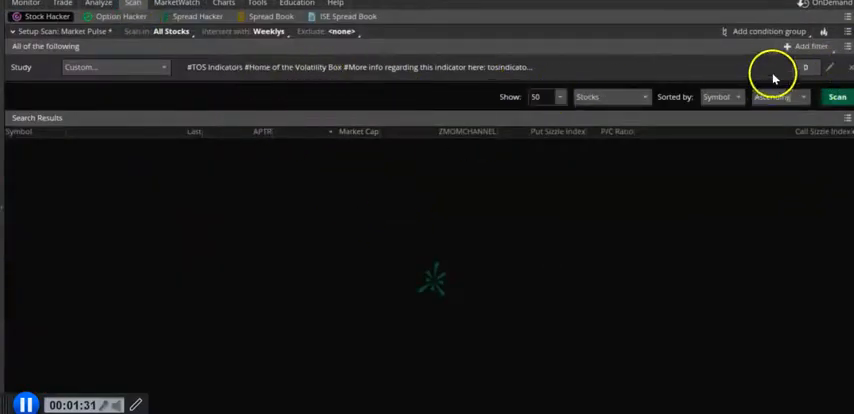
- View the custom scan filter's thinkScript code, then close it
click(804, 68)
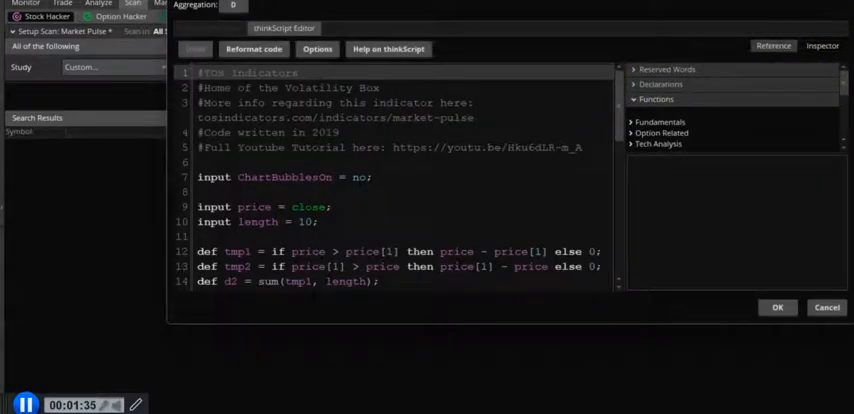
click(776, 308)
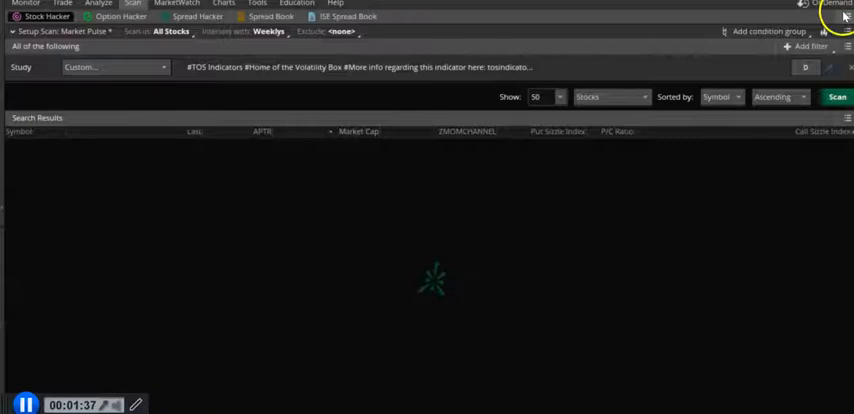
- Load the saved personal ZSTATRCCIBear scan query into Stock Hacker
click(846, 18)
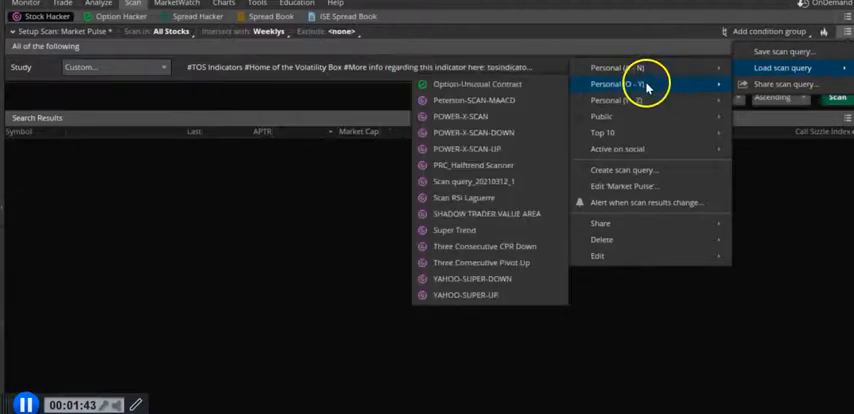
click(616, 100)
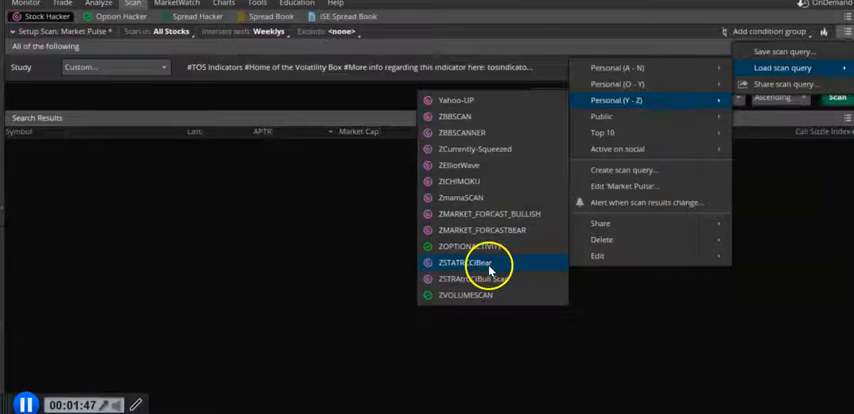
click(478, 262)
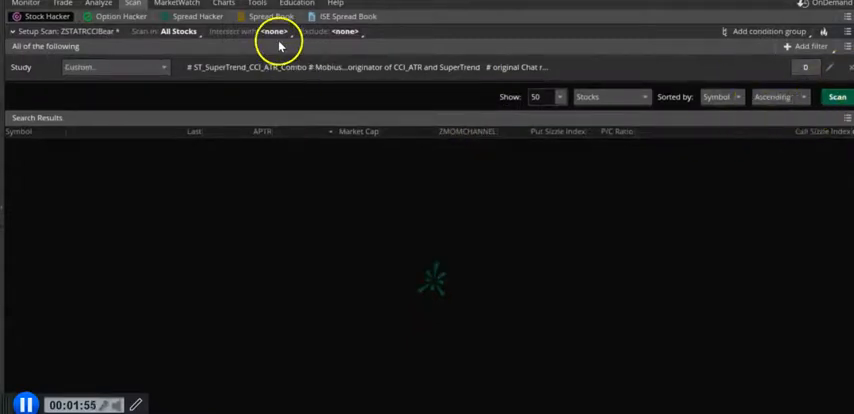
- Run the ZSTATRCCIBear scan in Stock Hacker
click(272, 32)
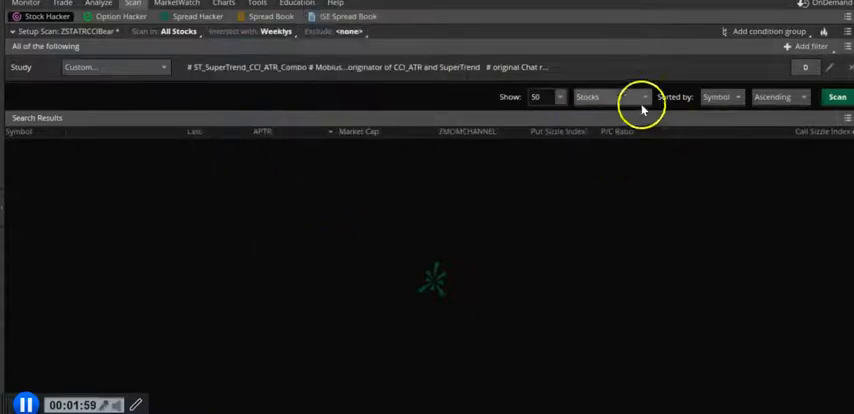
click(836, 96)
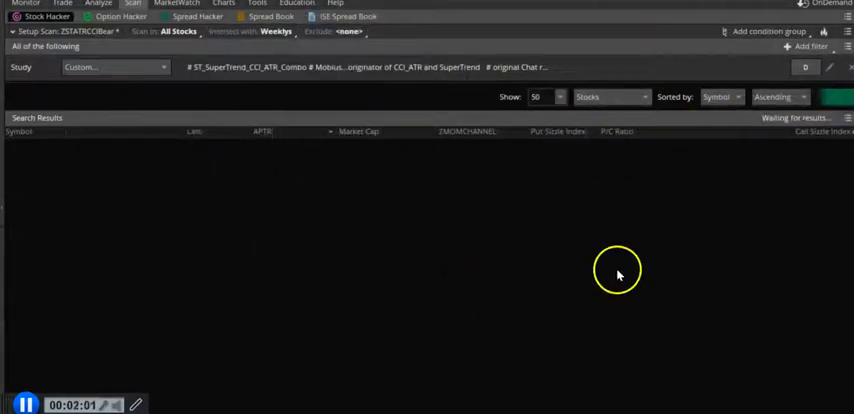
mouse_move(614, 272)
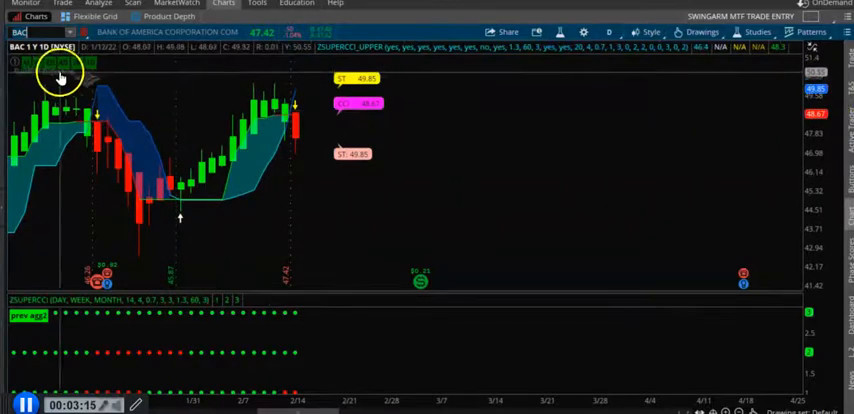
- Change the chart symbol to Oracle (ORCL)
click(24, 32)
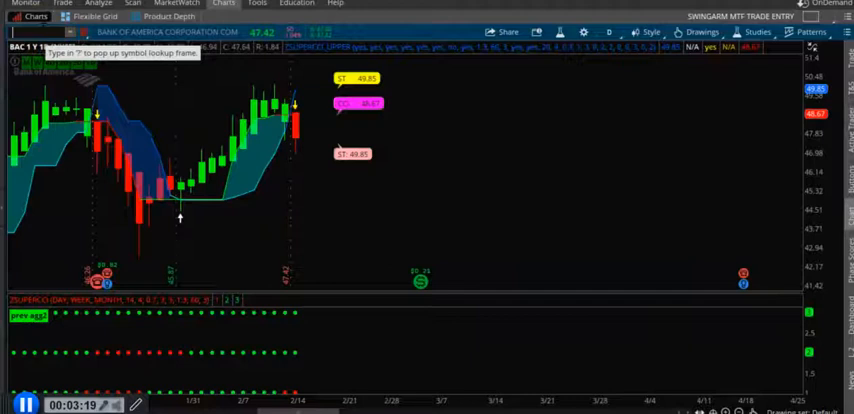
text(ORCL)
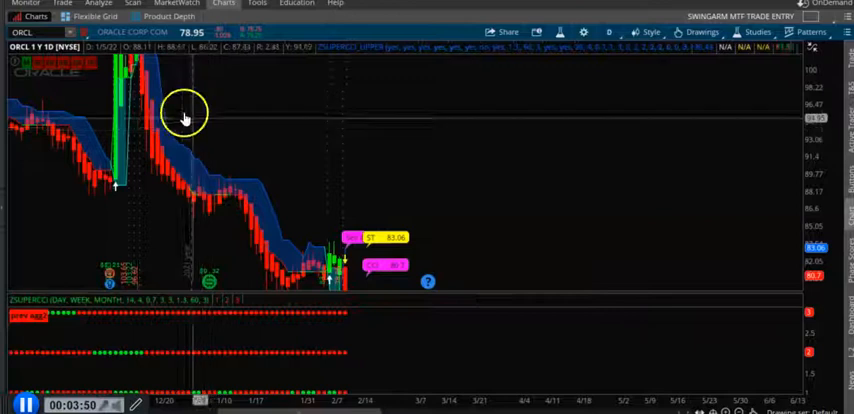
mouse_move(584, 76)
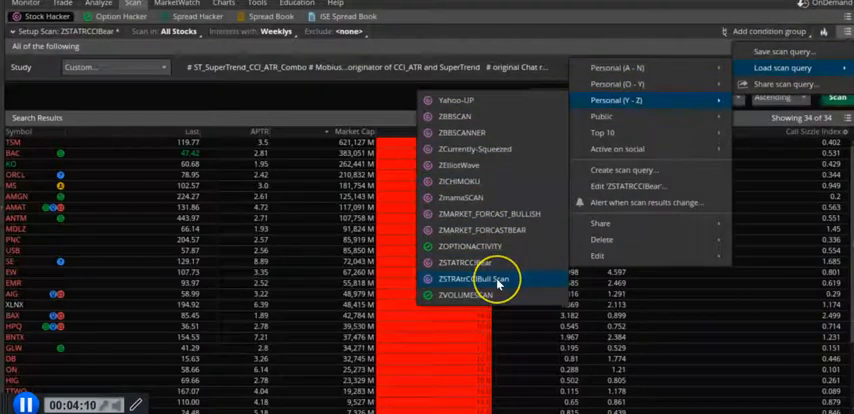
- Load and run the ZSTATRCCIBull scan, returning two matching stocks
click(484, 278)
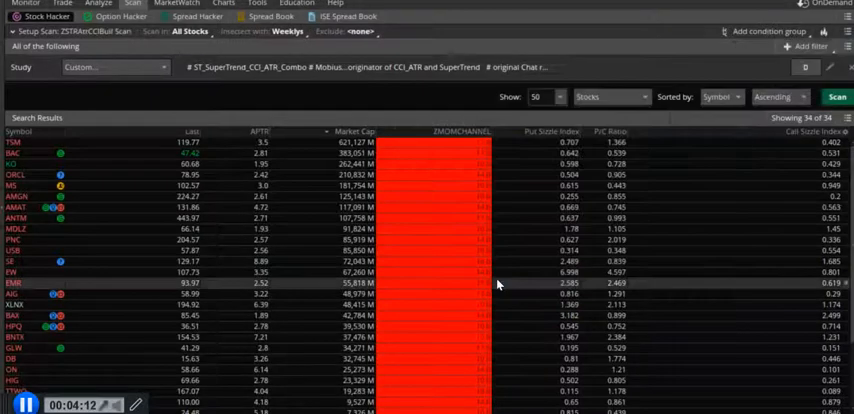
click(836, 96)
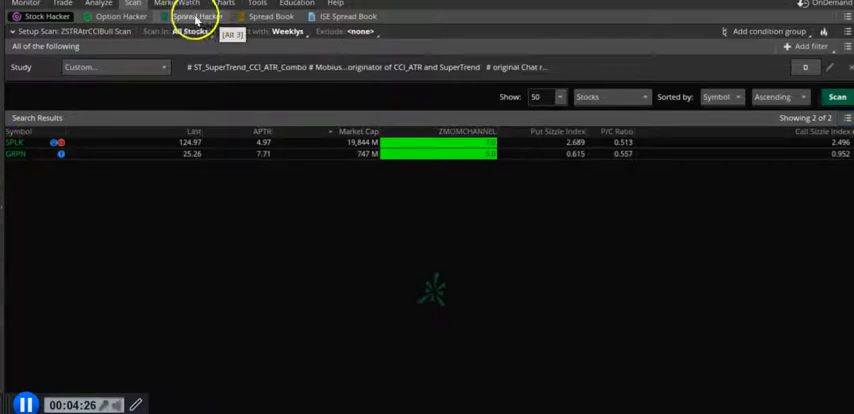
click(36, 4)
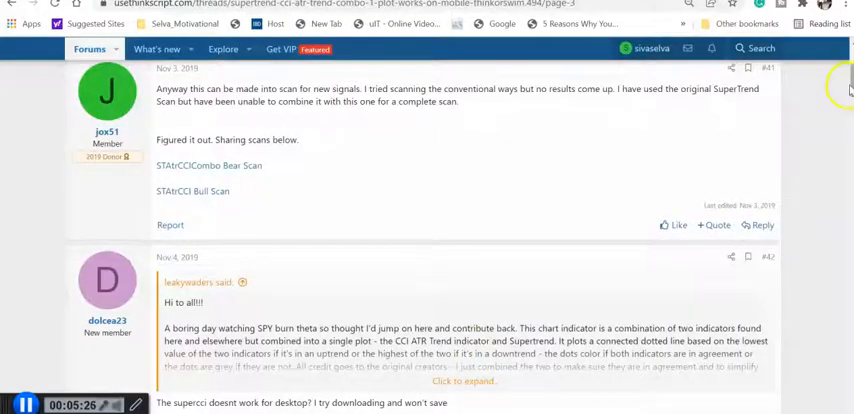
- Scroll up the forum thread to its title and the bear/bull scan links
scroll(up, 3)
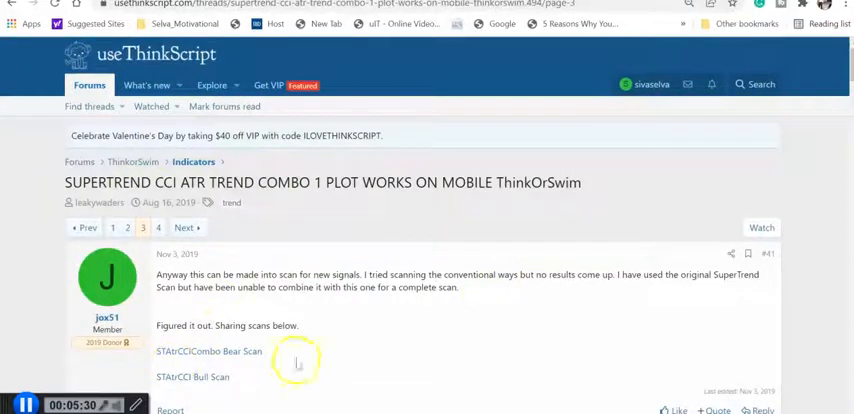
mouse_move(536, 182)
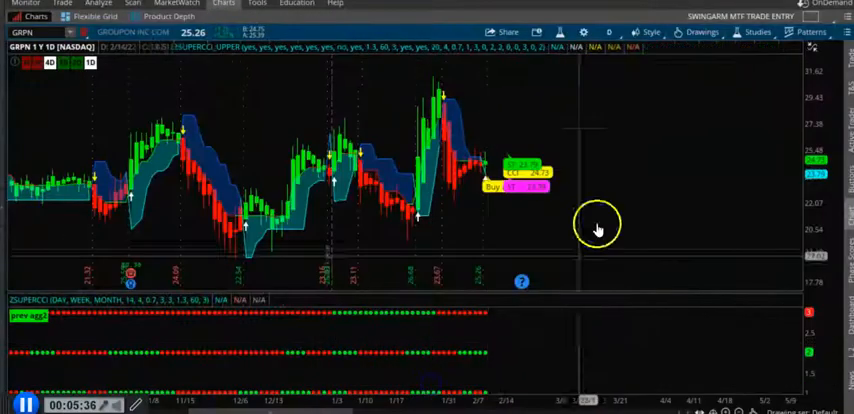
mouse_move(736, 232)
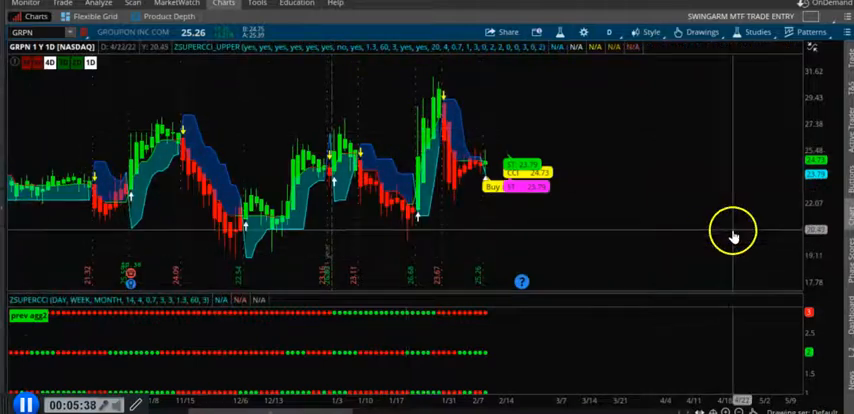